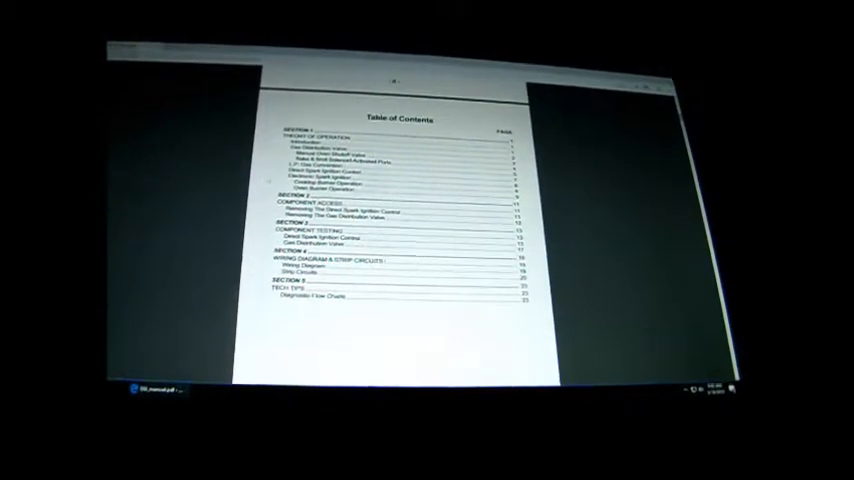
{"action": "scroll", "scroll_direction": "down", "scroll_amount": 3}
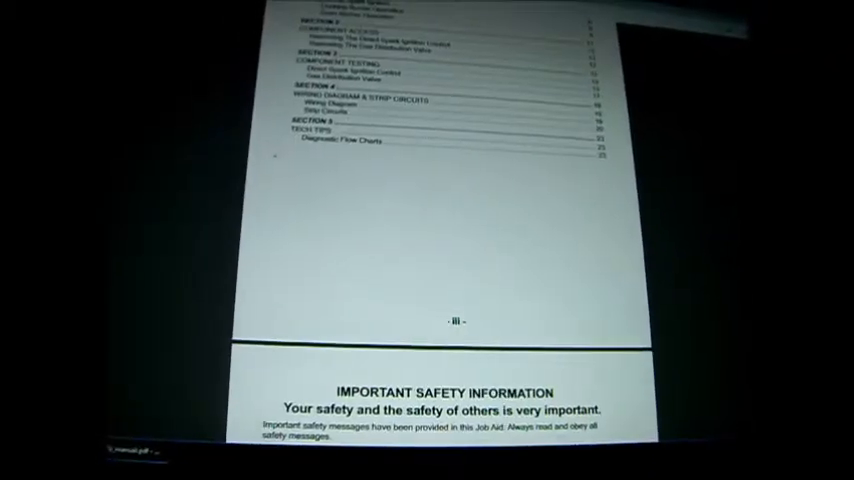
{"action": "scroll", "scroll_direction": "down", "scroll_amount": 3}
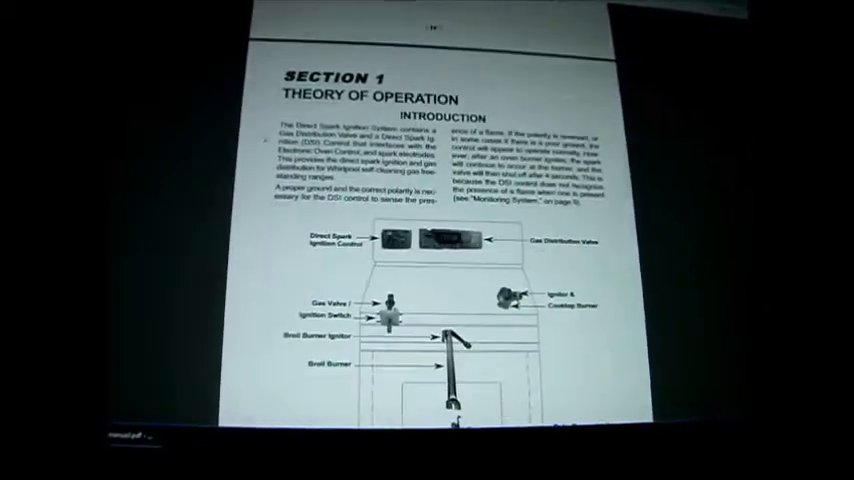
{"action": "scroll", "scroll_direction": "down", "scroll_amount": 3}
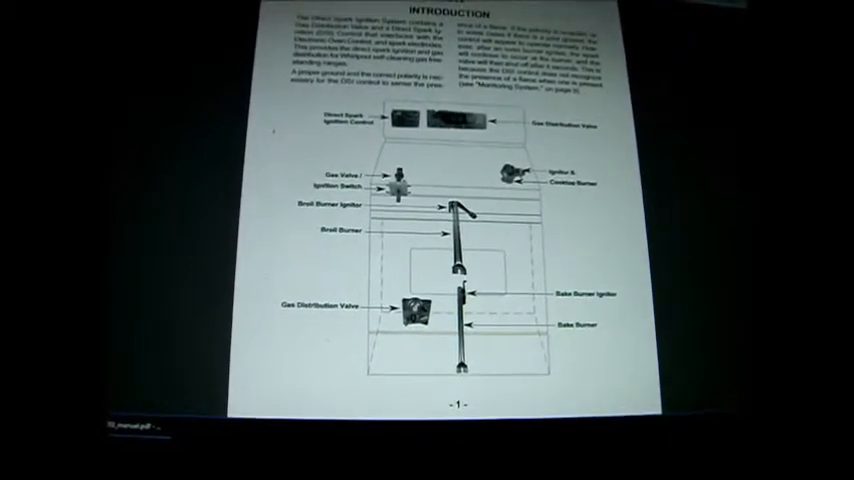
{"action": "scroll", "scroll_direction": "down", "scroll_amount": 3}
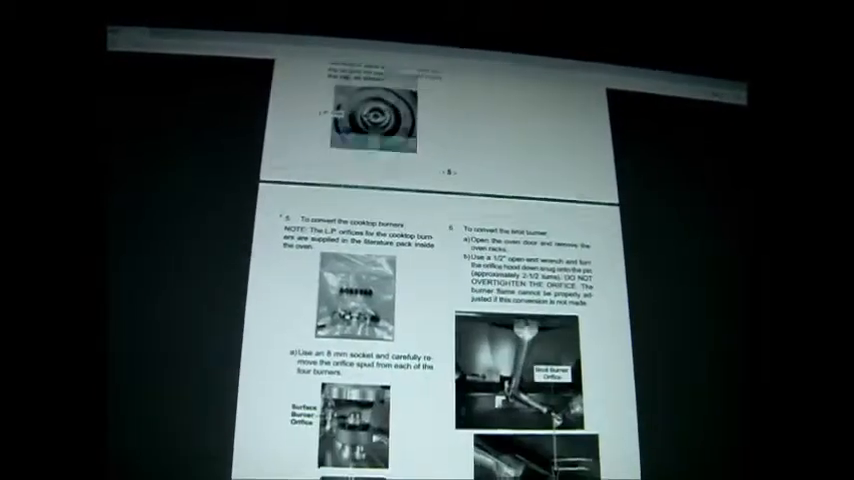
{"action": "scroll", "scroll_direction": "down", "scroll_amount": 3}
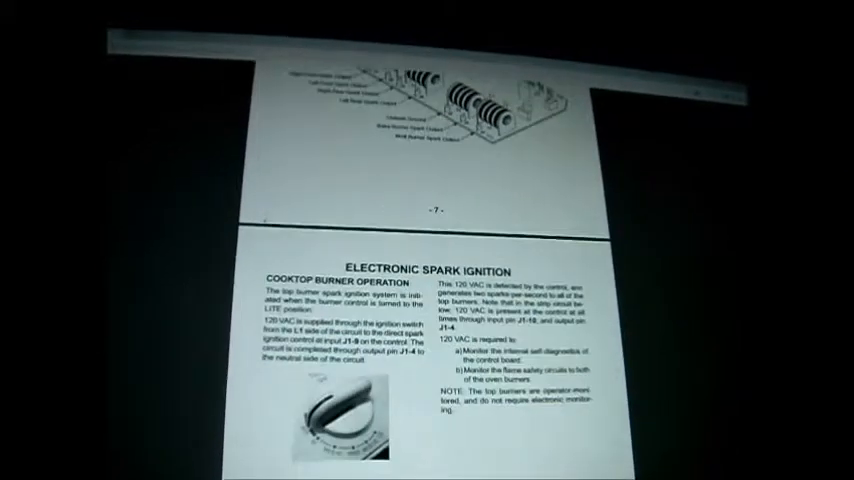
{"action": "scroll", "scroll_direction": "down", "scroll_amount": 3}
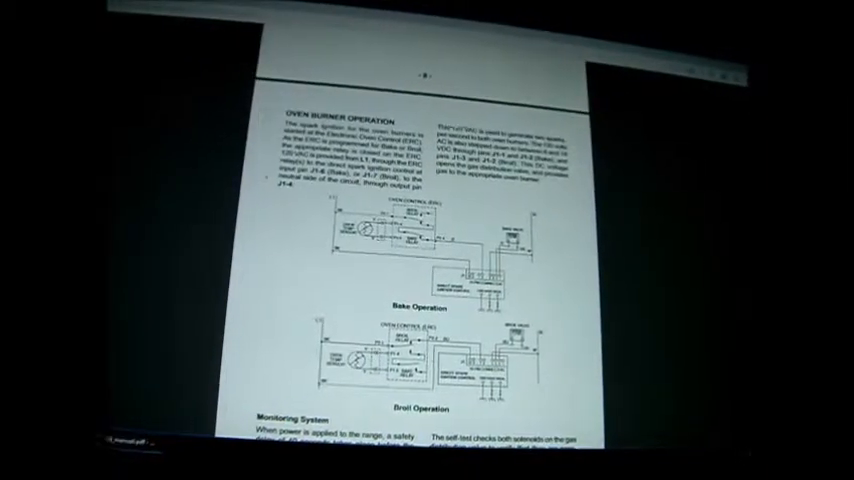
{"action": "scroll", "scroll_direction": "down", "scroll_amount": 3}
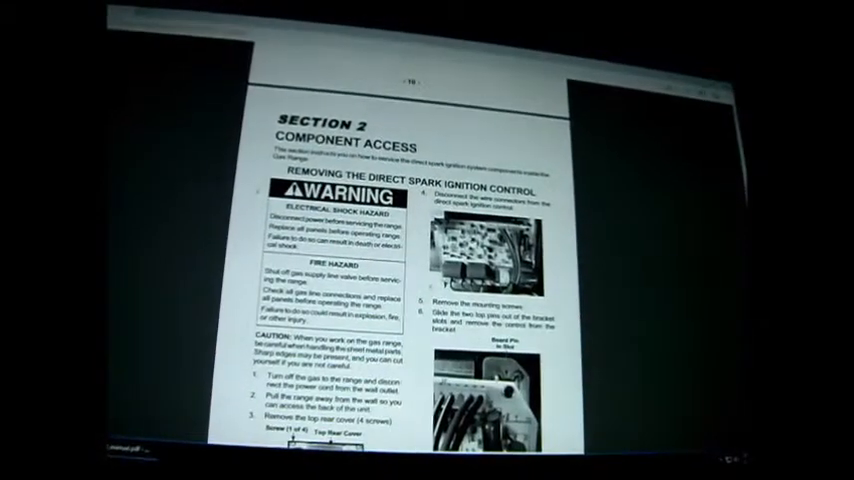
{"action": "scroll", "scroll_direction": "down", "scroll_amount": 3}
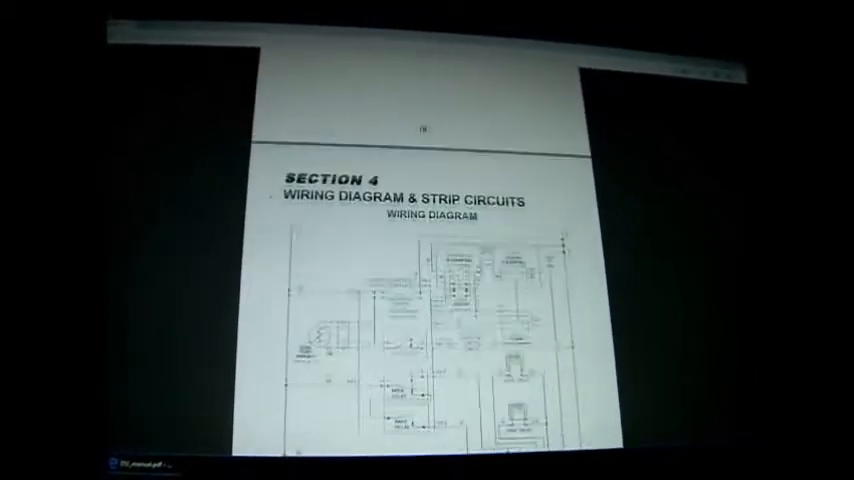
{"action": "scroll", "scroll_direction": "down", "scroll_amount": 3}
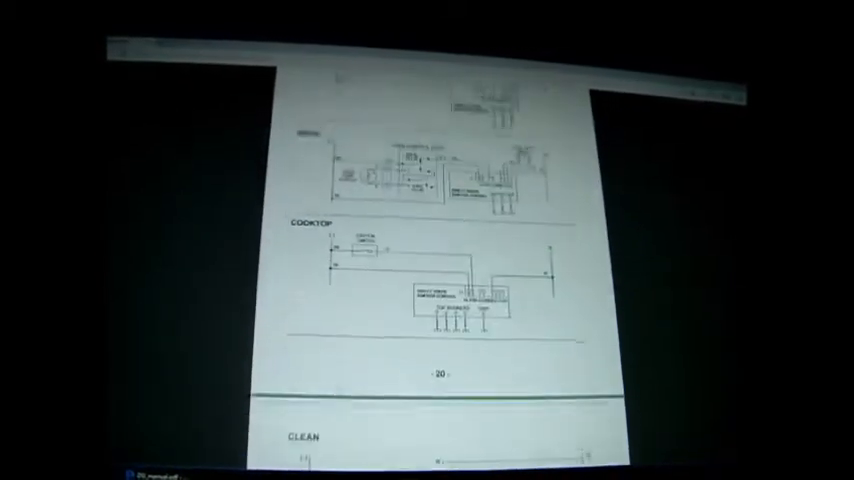
{"action": "scroll", "scroll_direction": "down", "scroll_amount": 3}
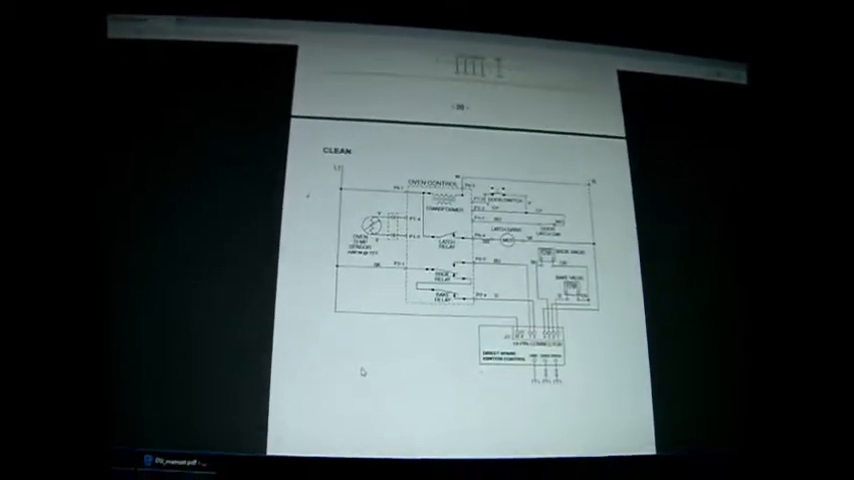
{"action": "scroll", "scroll_direction": "down", "scroll_amount": 3}
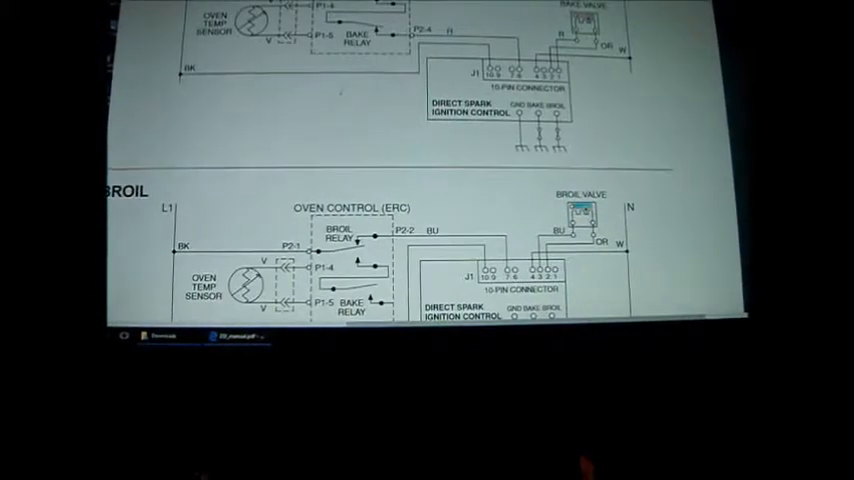
{"action": "scroll", "scroll_direction": "down", "scroll_amount": 3}
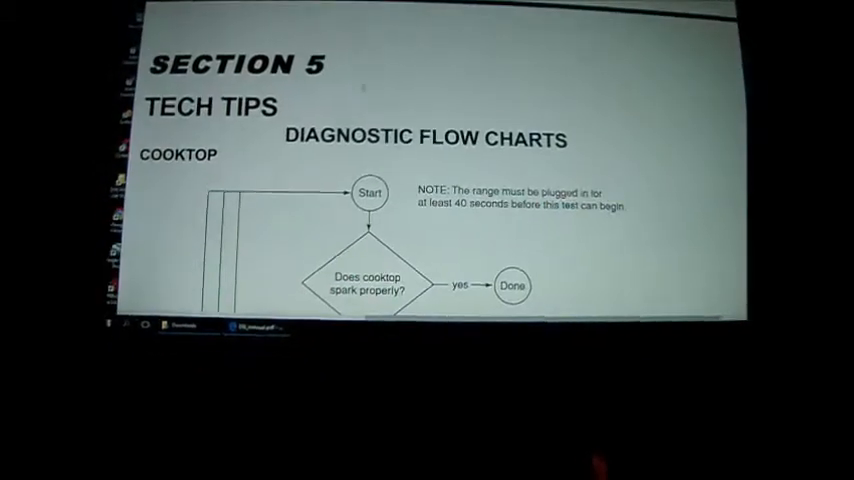
{"action": "scroll", "scroll_direction": "down", "scroll_amount": 3}
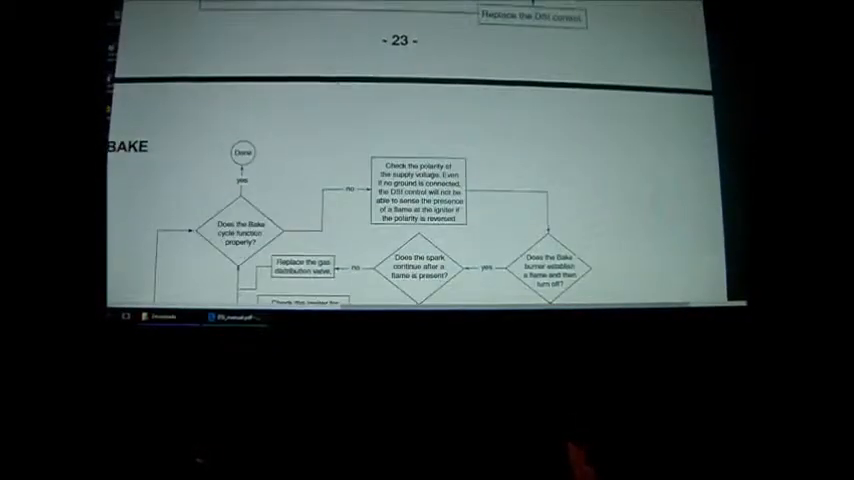
{"action": "scroll", "scroll_direction": "down", "scroll_amount": 3}
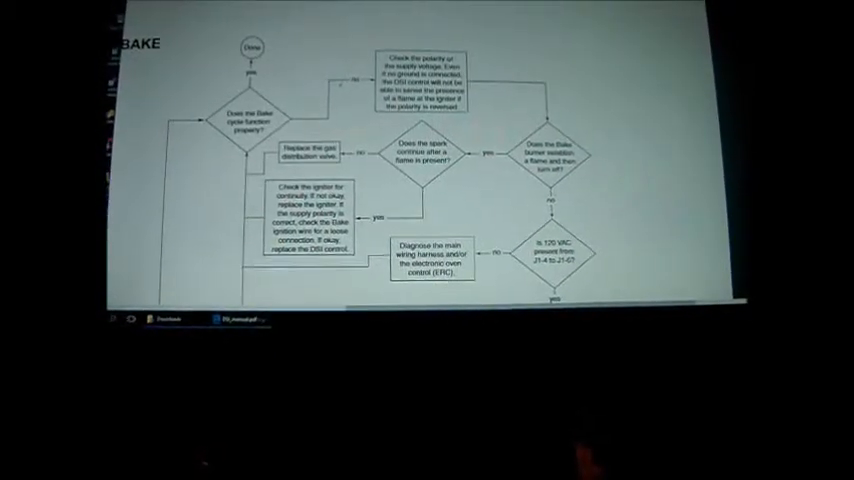
{"action": "scroll", "scroll_direction": "down", "scroll_amount": 3}
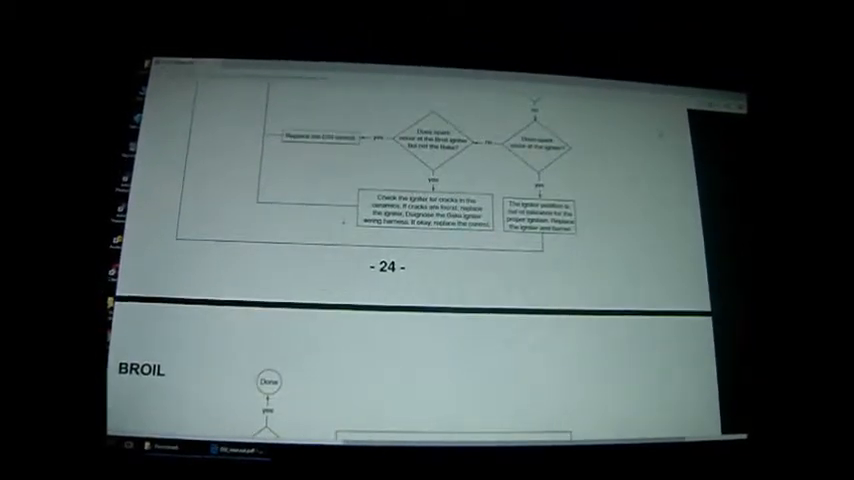
{"action": "scroll", "scroll_direction": "down", "scroll_amount": 3}
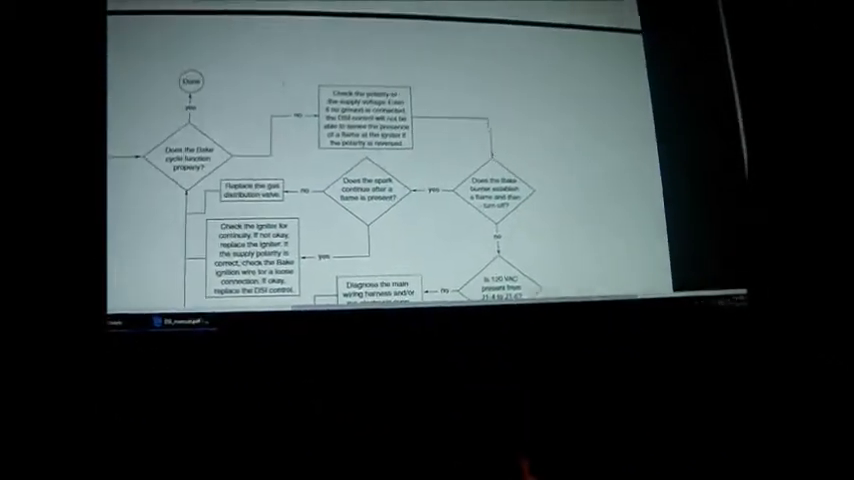
{"action": "scroll", "scroll_direction": "down", "scroll_amount": 3}
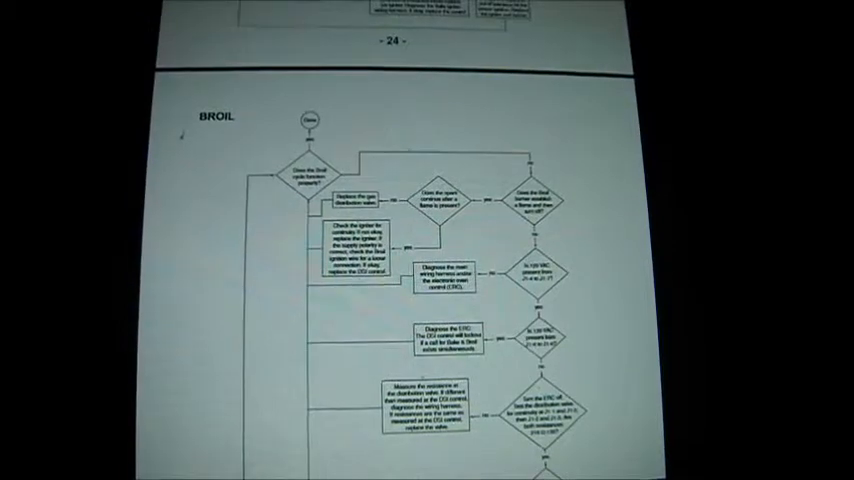
{"action": "scroll", "scroll_direction": "down", "scroll_amount": 3}
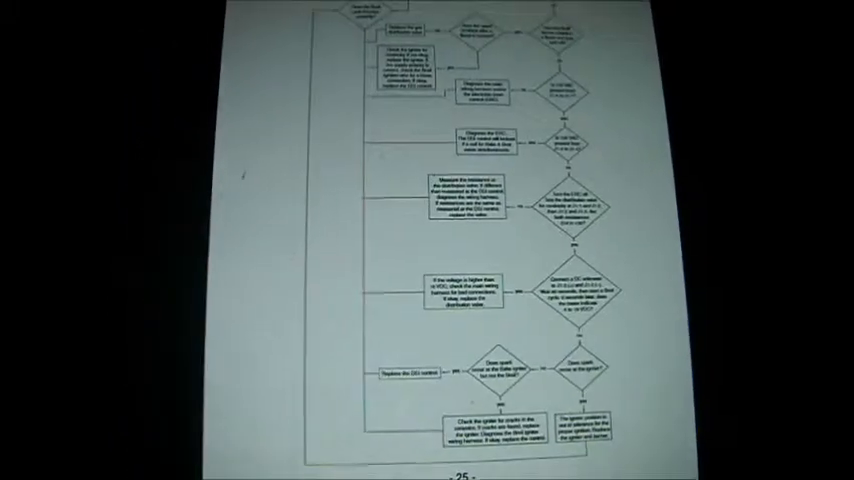